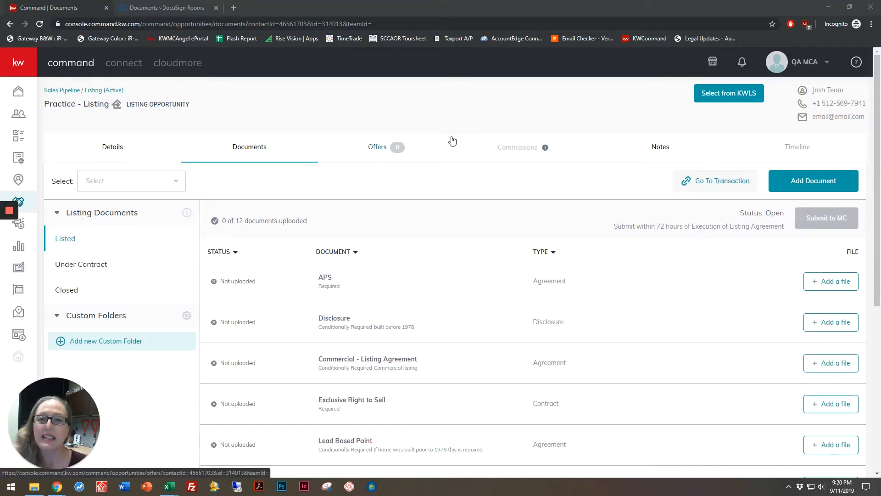
mouse_move(459, 156)
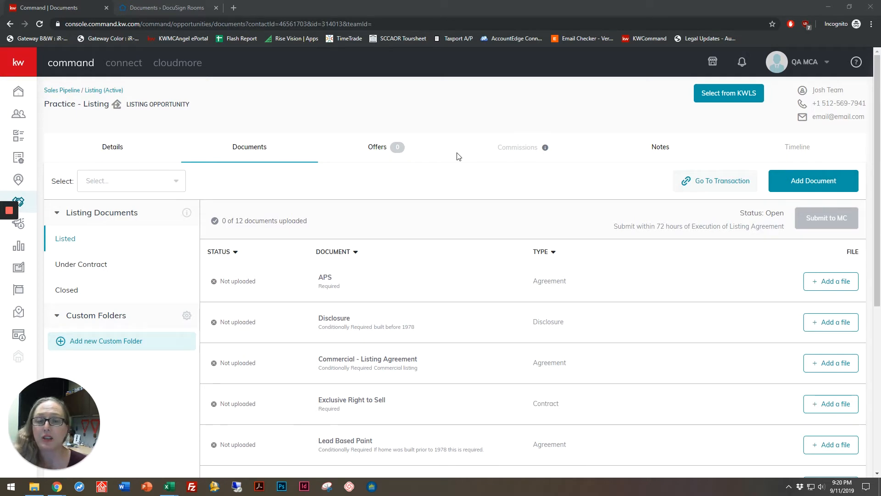
mouse_move(457, 162)
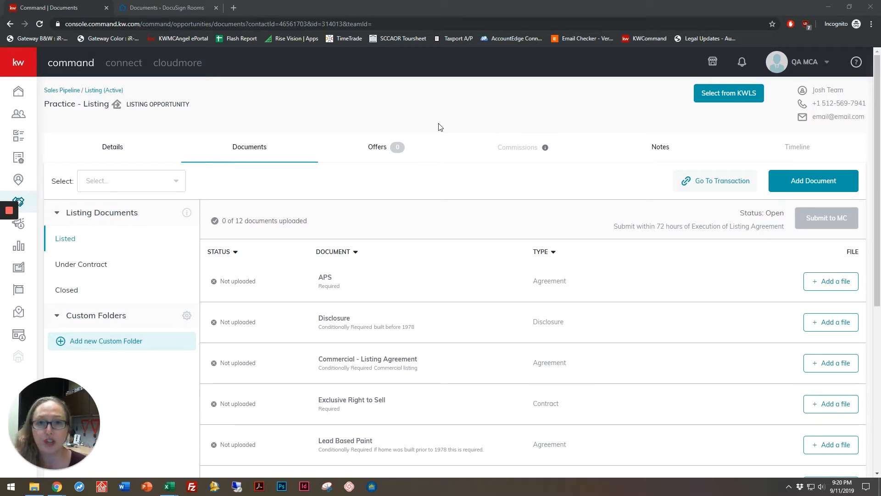
mouse_move(421, 115)
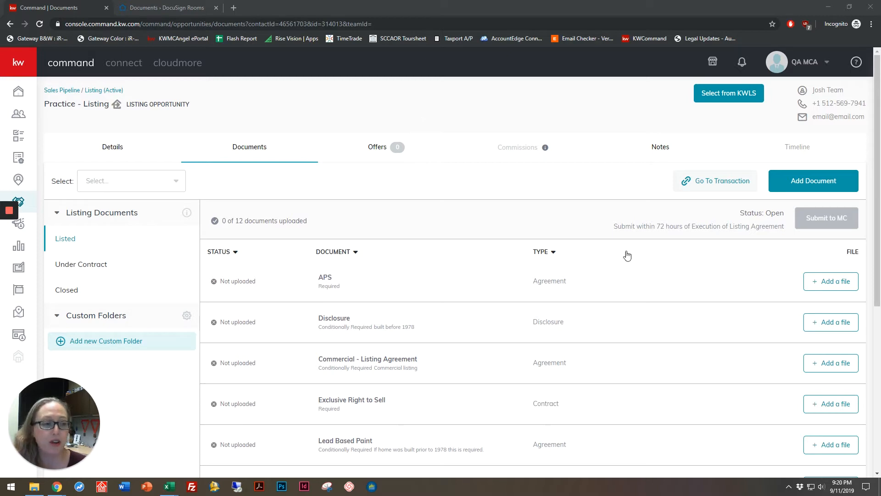
mouse_move(591, 229)
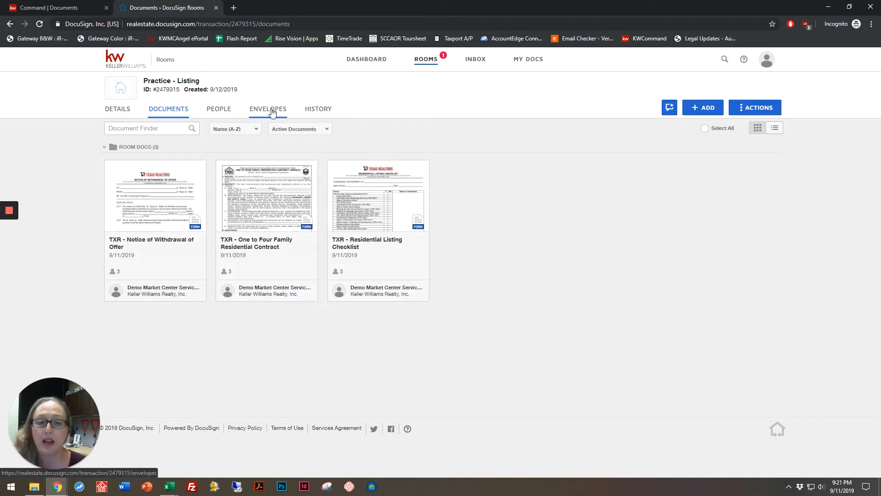
Void the 'Please DocuSign for Listing' envelope with reason 'Missing increase deposit on page 1'
left_click(267, 108)
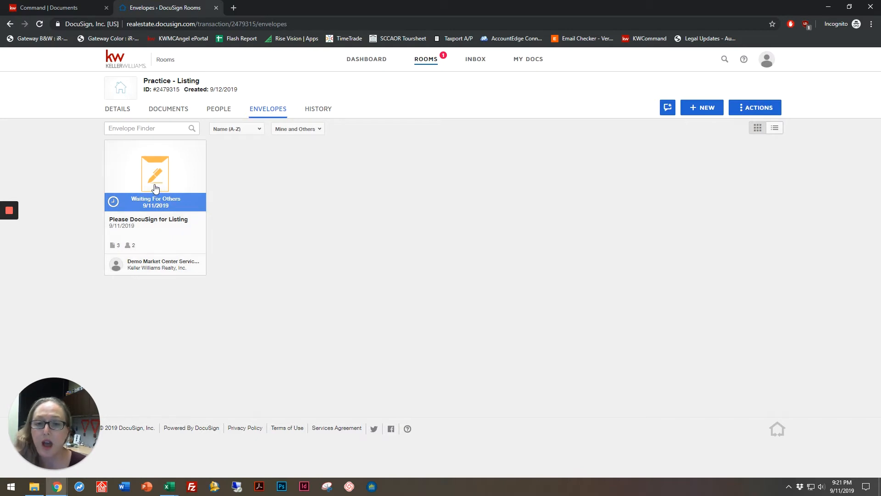
left_click(155, 175)
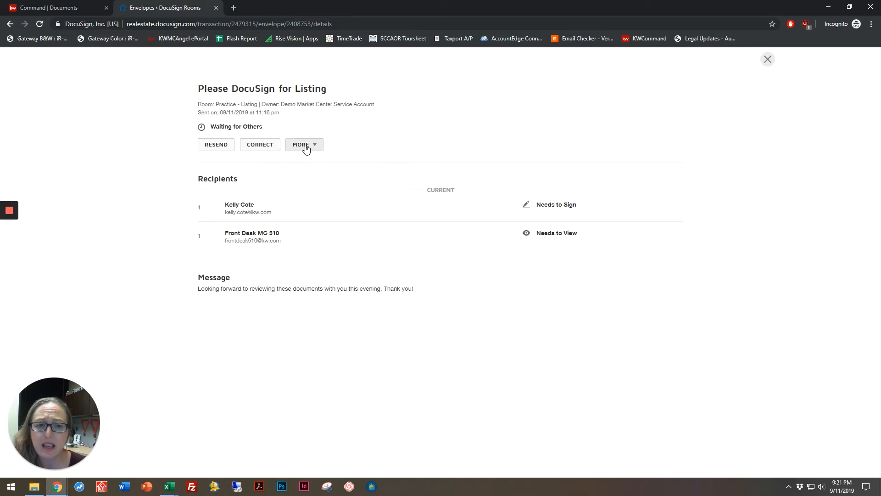
left_click(304, 144)
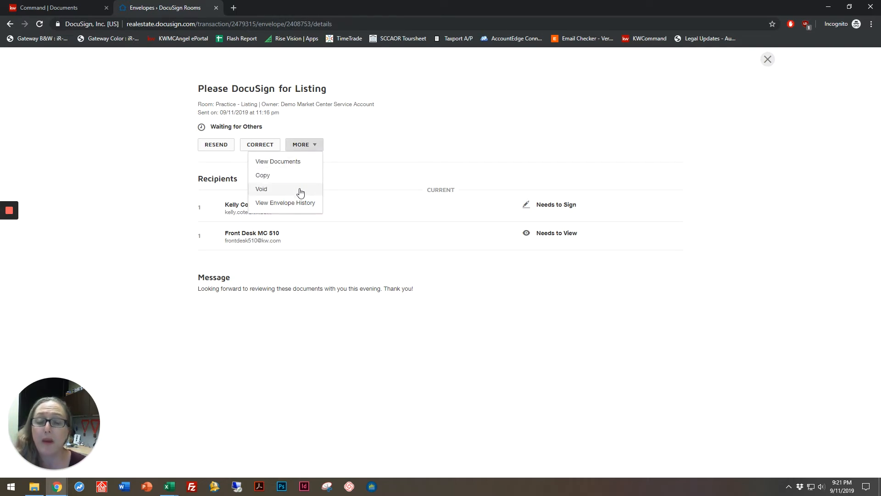
left_click(261, 188)
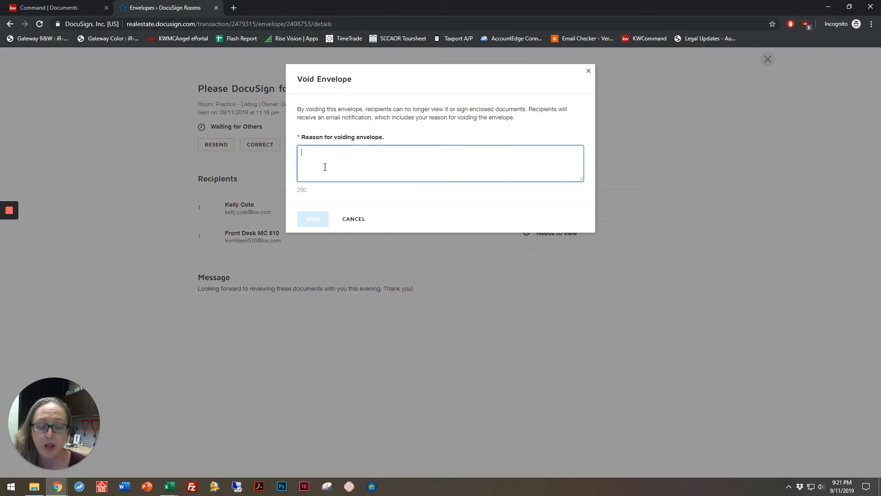
type("Missing")
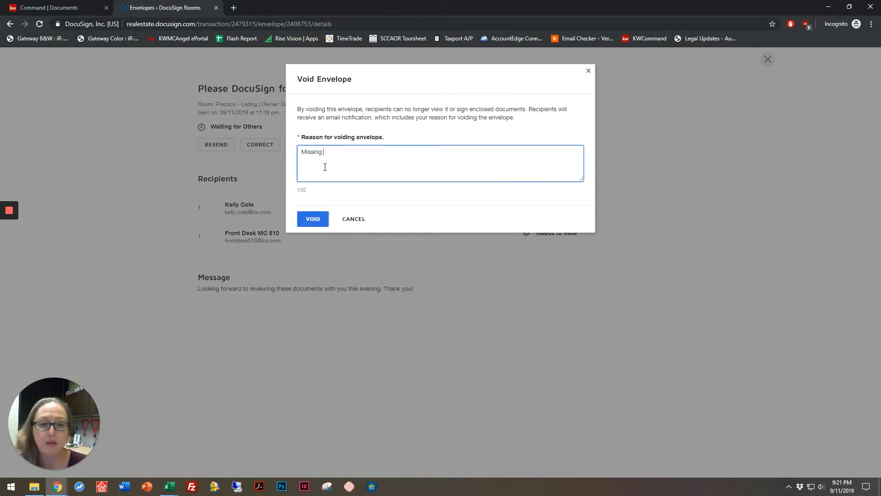
type("increa")
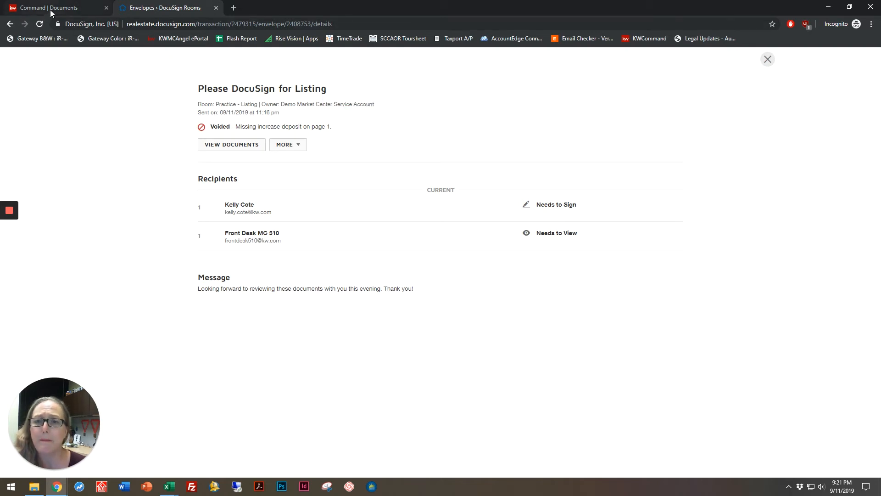
Copy the voided envelope as 'Please DocuSign for Listing (Copy)' from the envelope list
left_click(768, 58)
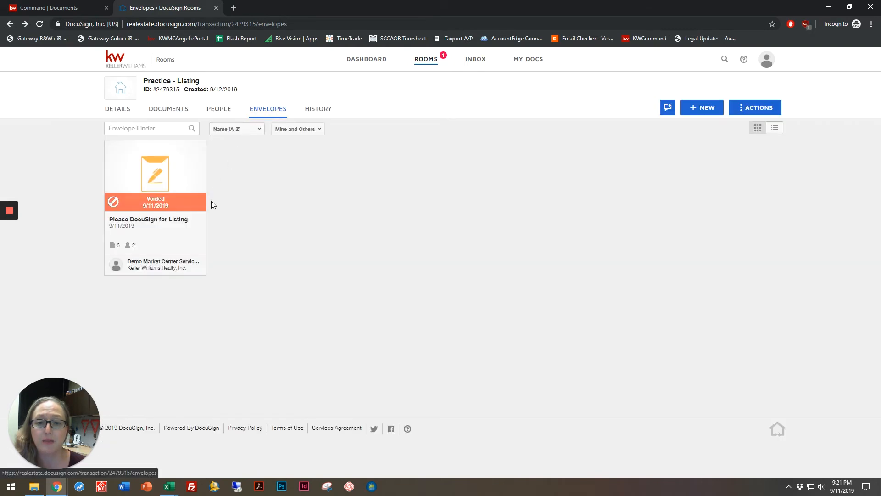
mouse_move(171, 177)
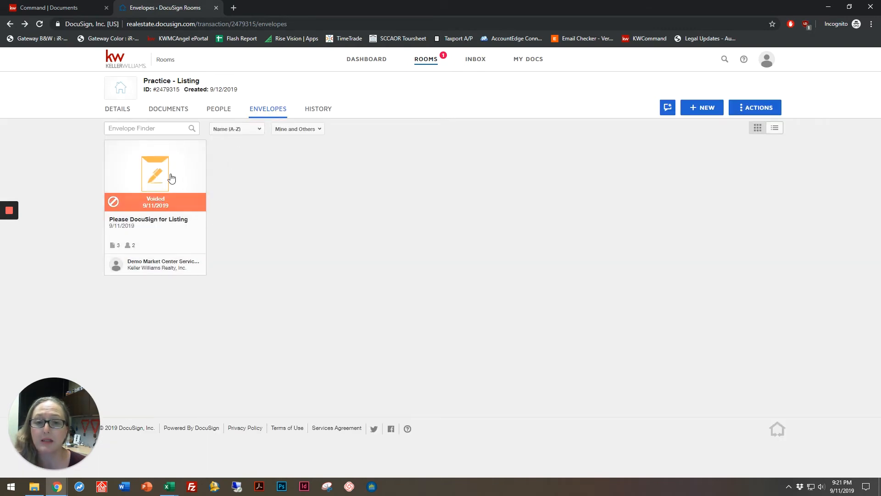
left_click(154, 175)
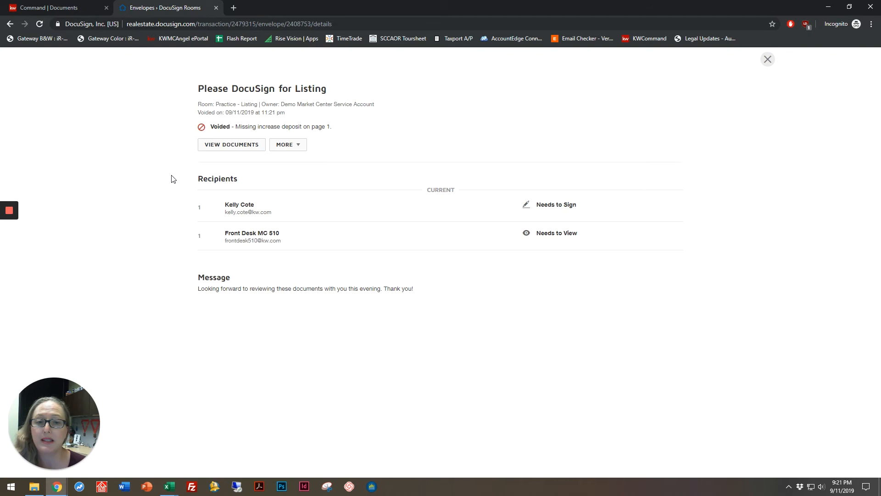
left_click(287, 144)
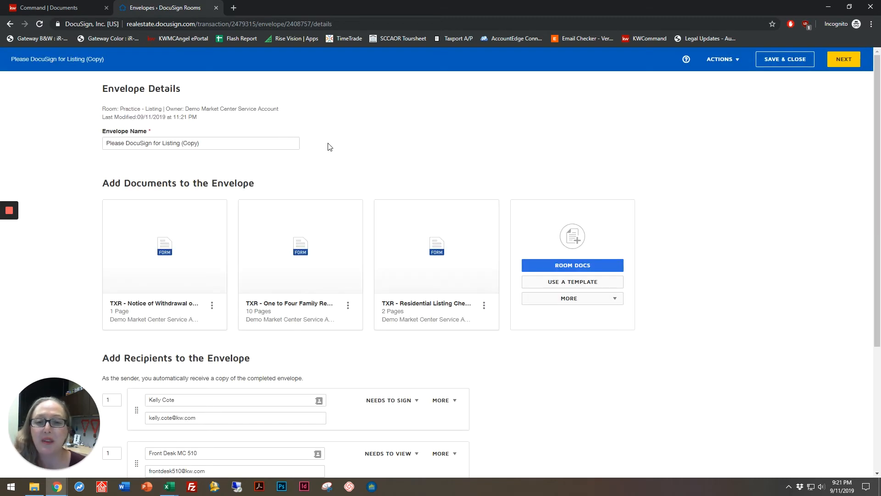
Rename the copy 'Please DocuSign for Listing - Corrected' and review its recipients
left_click(201, 143)
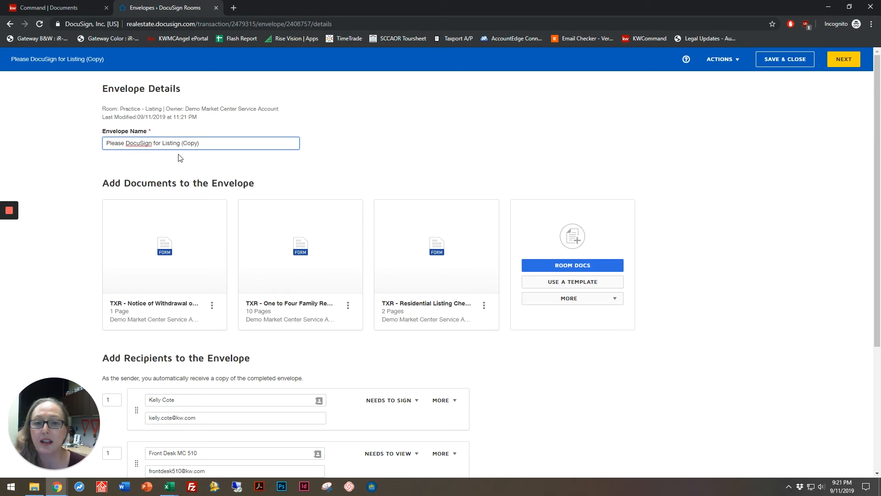
key("Backspace")
type("- Corrected")
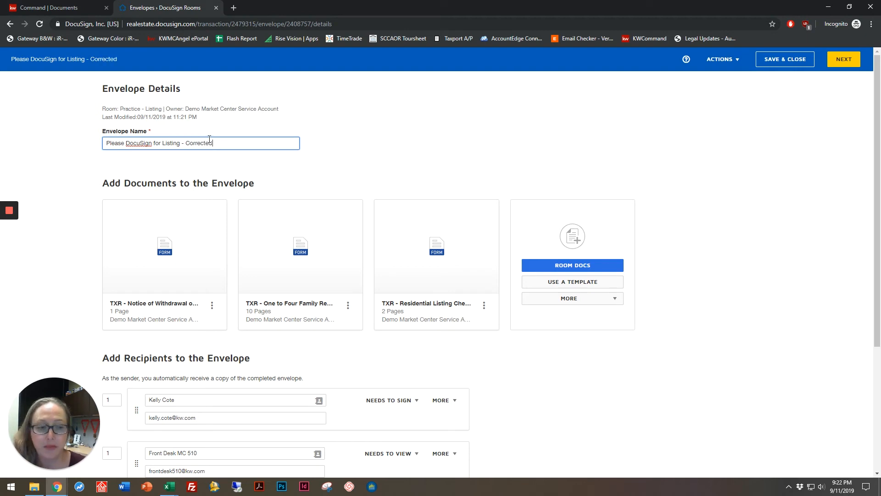
scroll("down", 3)
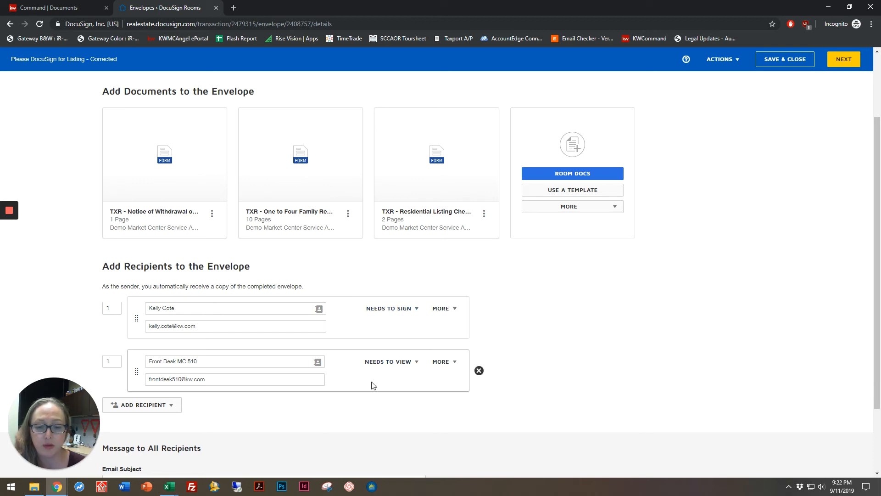
scroll("down", 3)
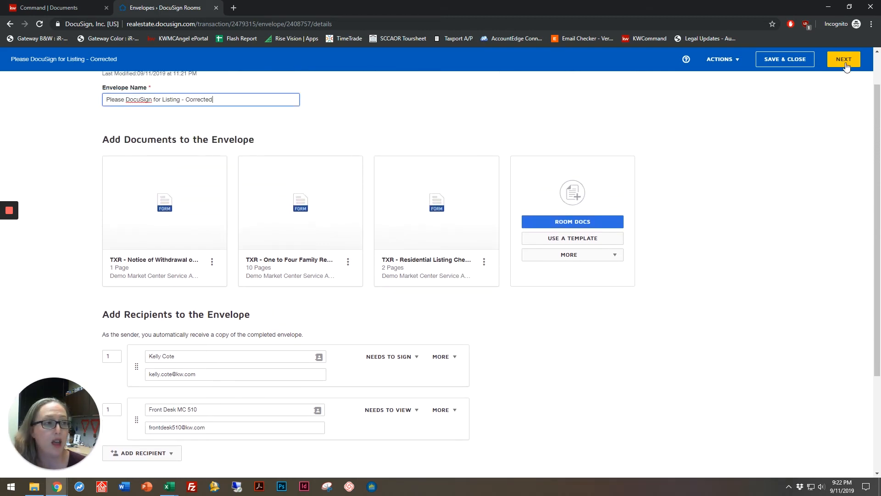
Advance the corrected envelope to the Add Fields tagging editor for the Notice of Withdrawal
left_click(844, 59)
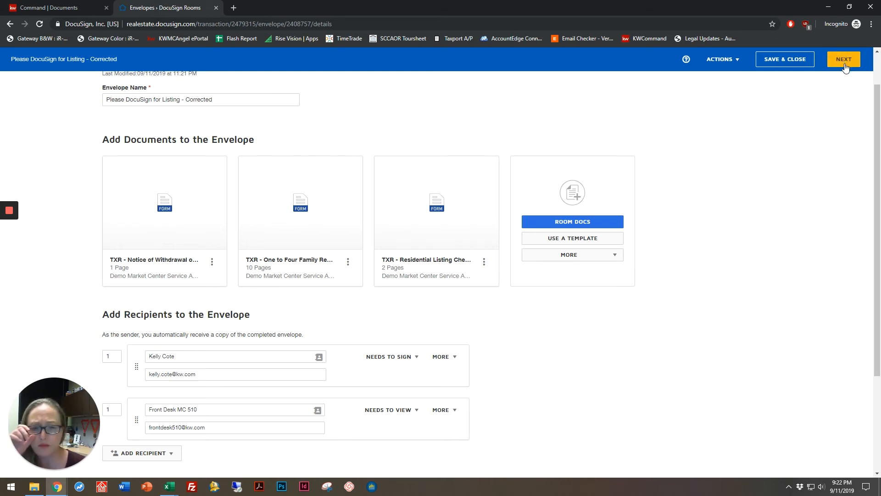
mouse_move(718, 177)
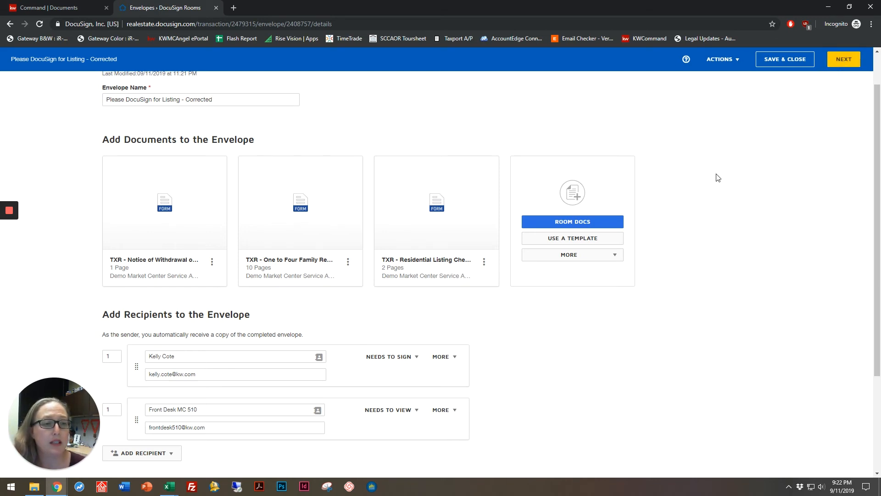
mouse_move(706, 161)
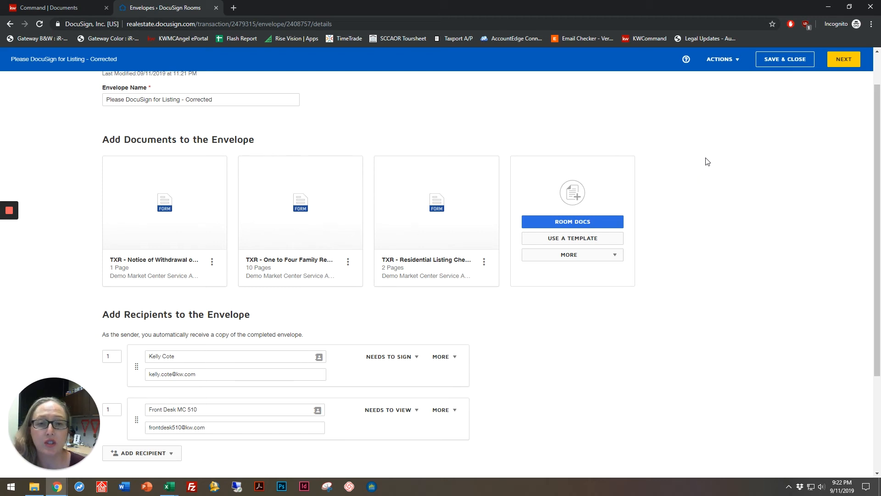
mouse_move(798, 96)
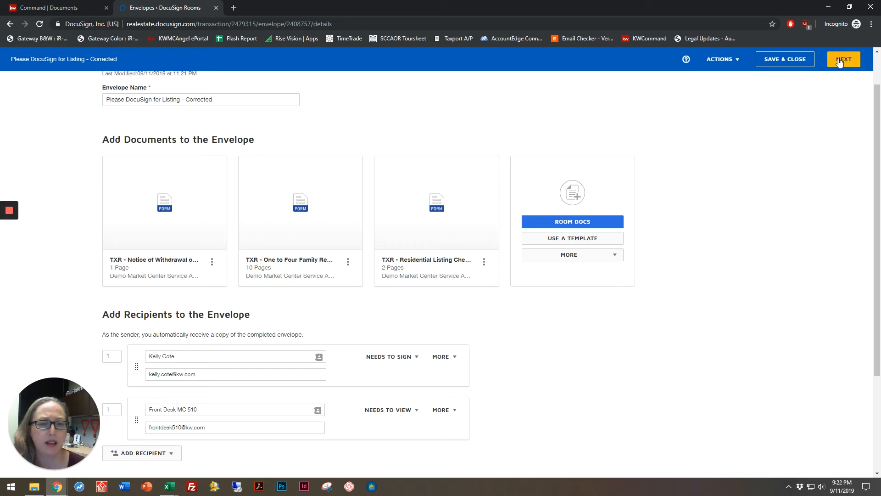
left_click(843, 58)
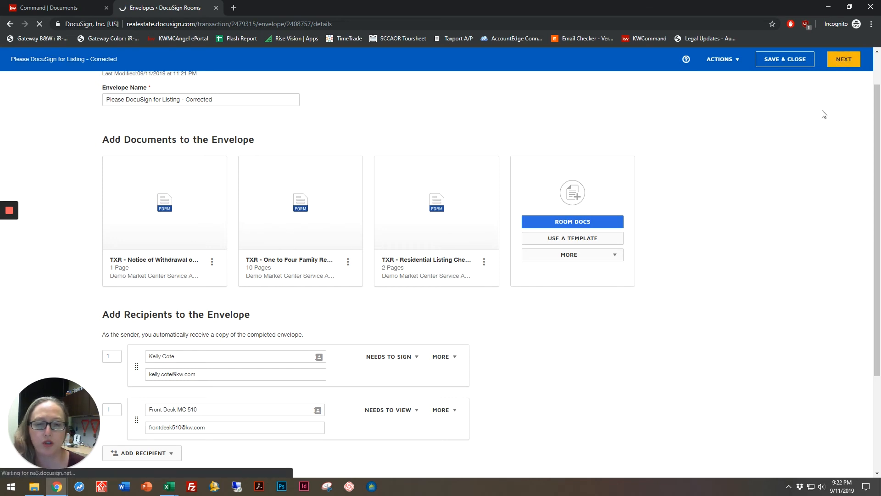
left_click(843, 59)
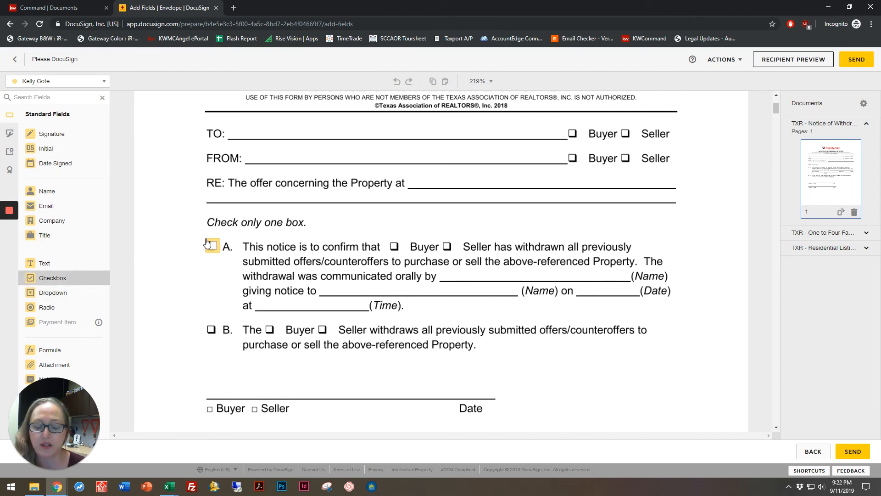
Place a checkbox beside option A on the withdrawal notice and send the envelope
left_click(212, 246)
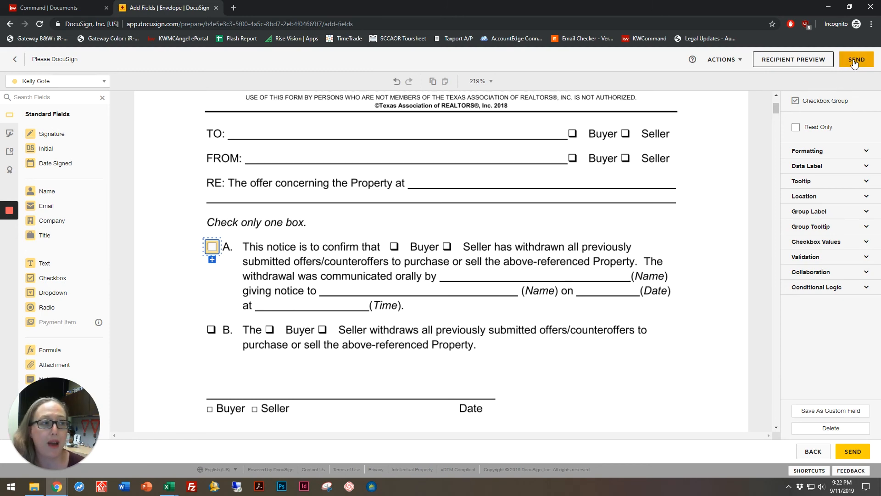
left_click(855, 58)
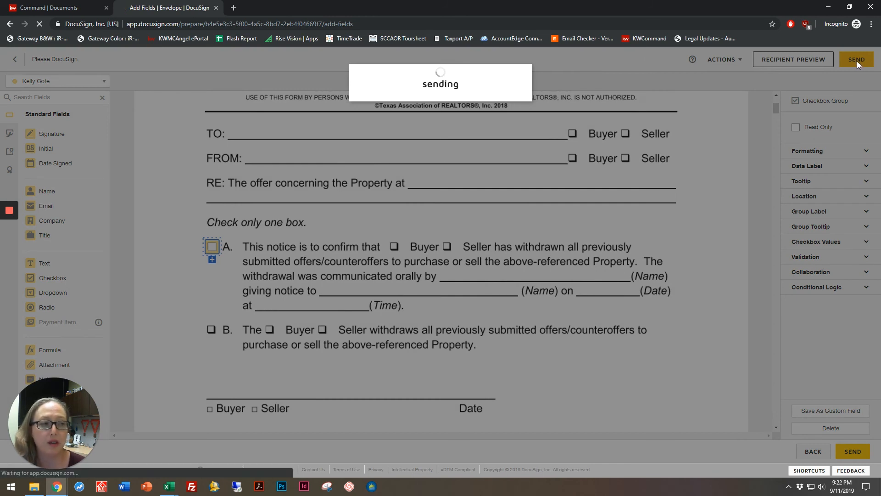
left_click(856, 59)
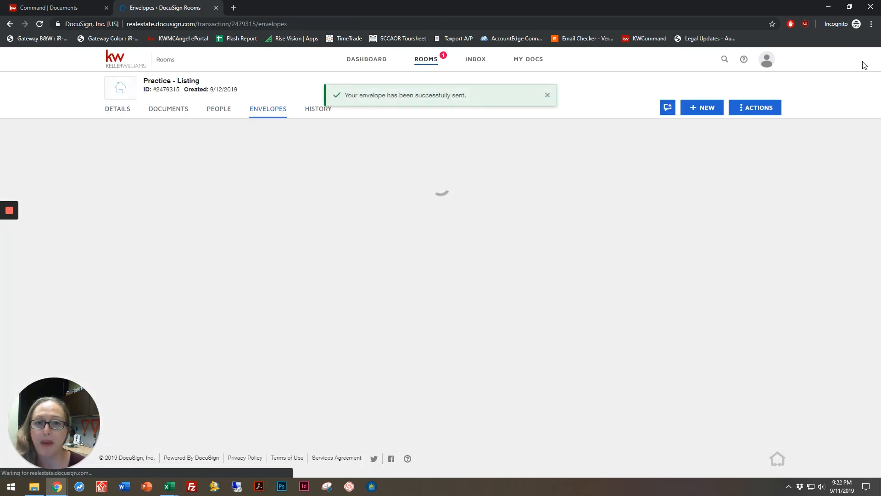